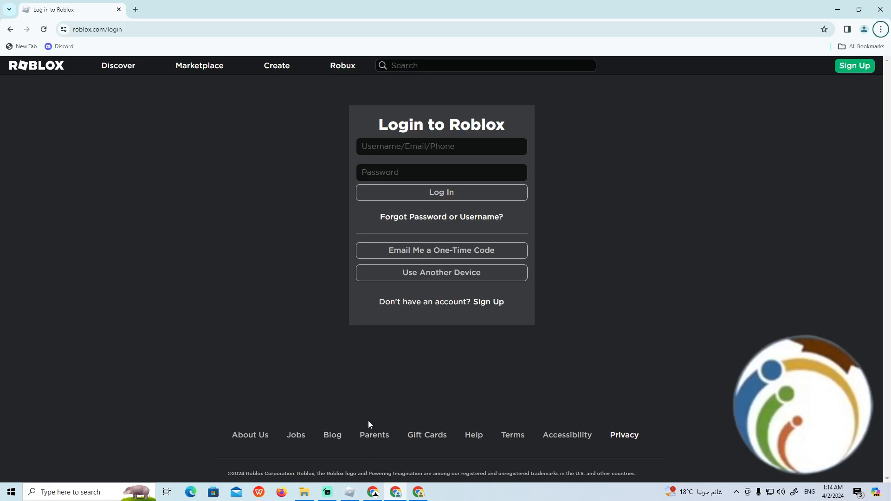
mouse_move(362, 450)
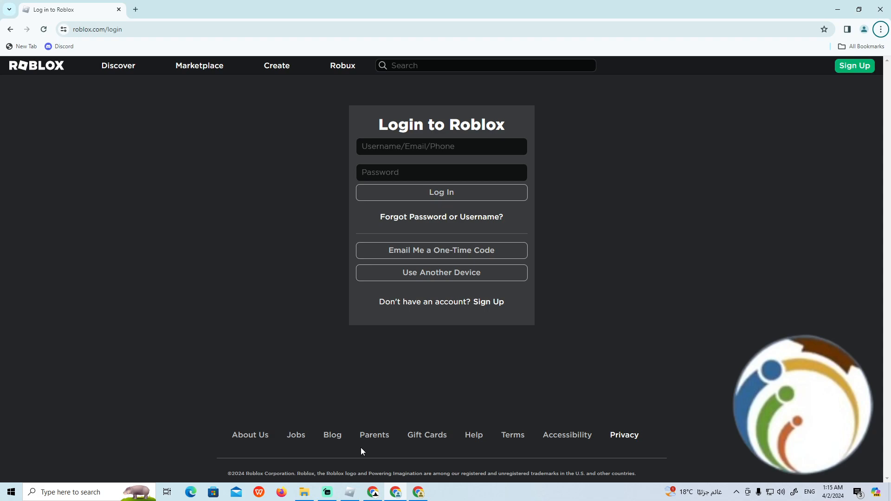
mouse_move(287, 397)
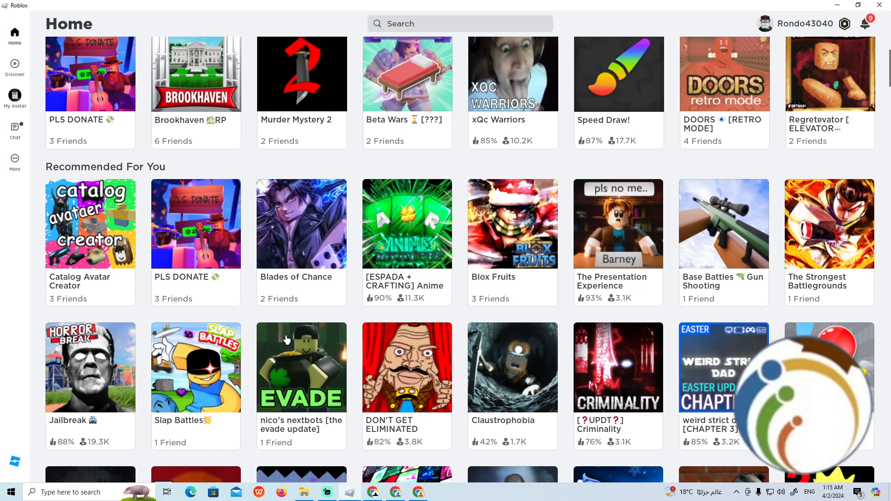
- Scroll the Home page down to locate the Natural Disaster Survival game tile
scroll(down, 3)
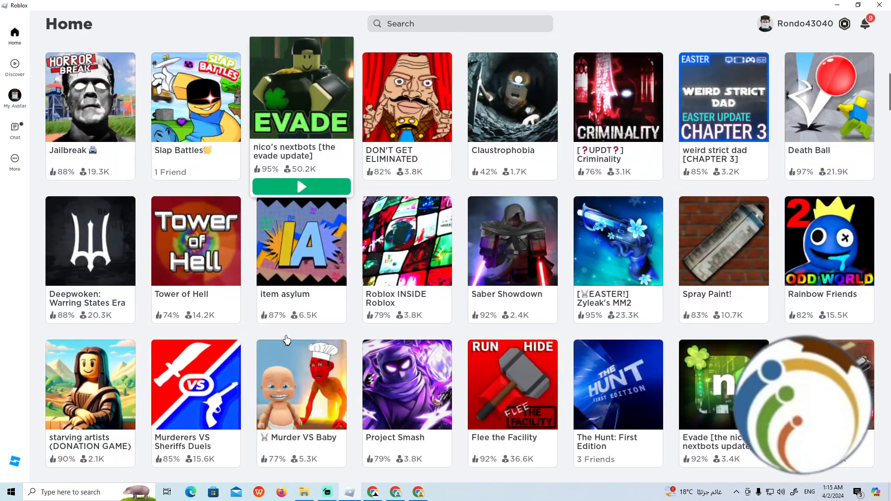
scroll(down, 3)
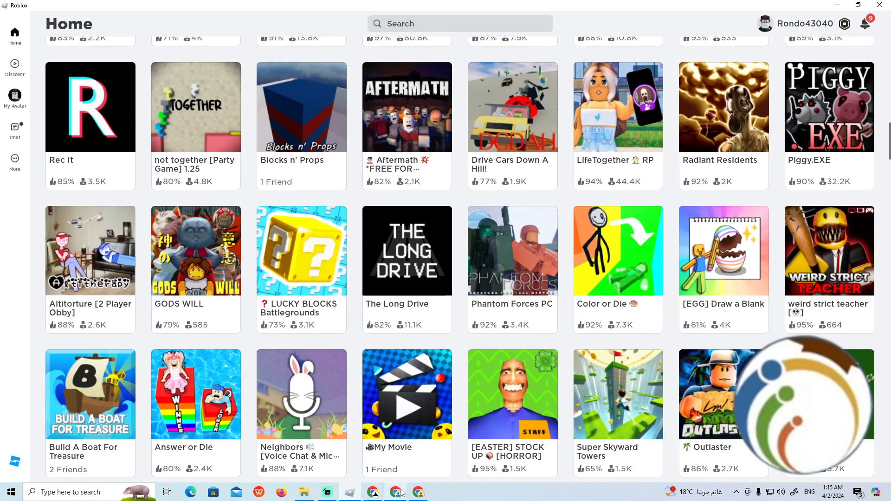
click(10, 492)
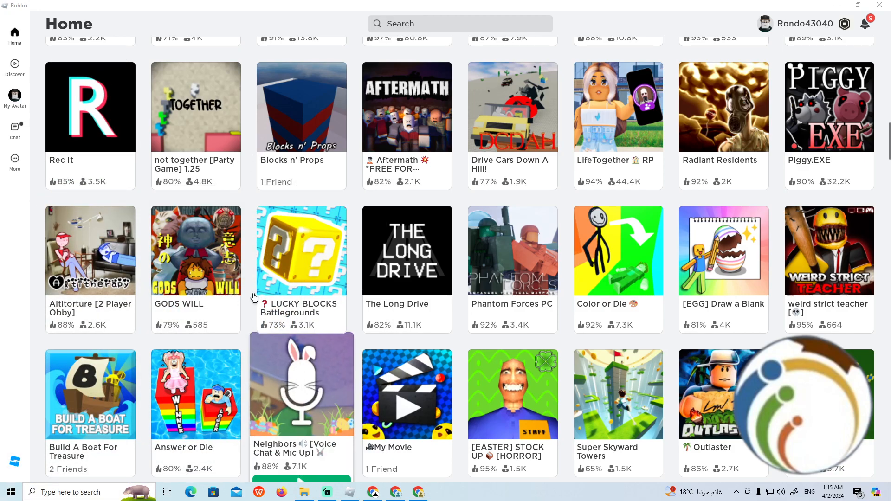
mouse_move(290, 309)
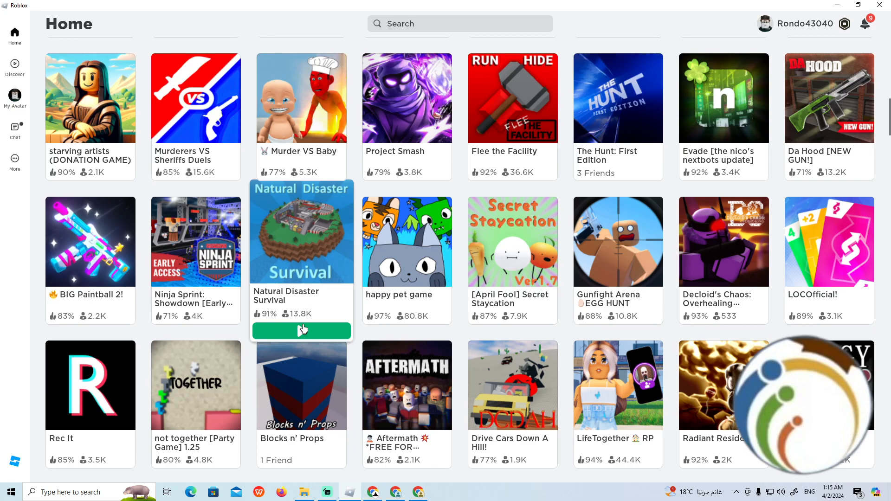
- Play Natural Disaster Survival and choose "I'm ready!" to enter the lobby
click(301, 331)
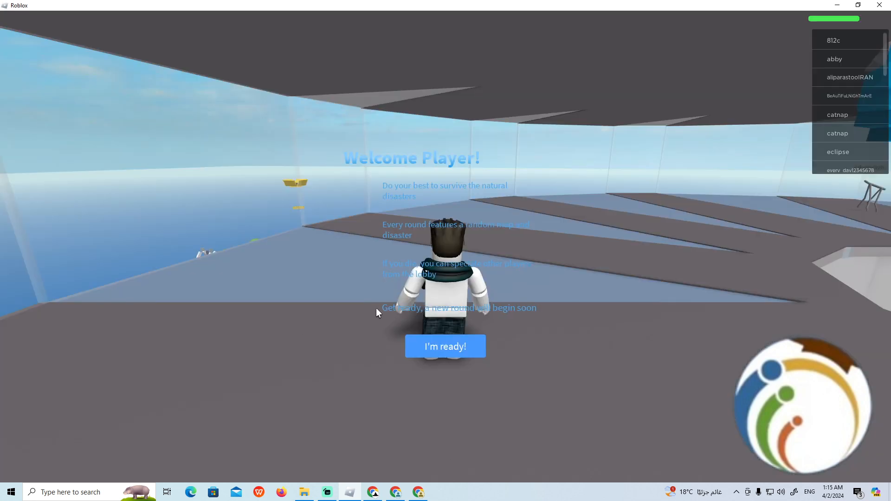
click(445, 346)
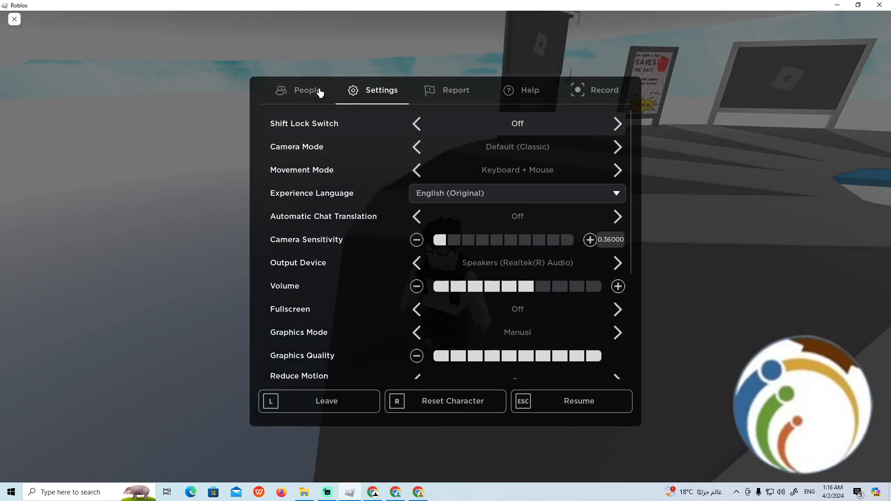
- Check that UI Navigation Toggle is On in Settings, then resume playing
scroll(down, 3)
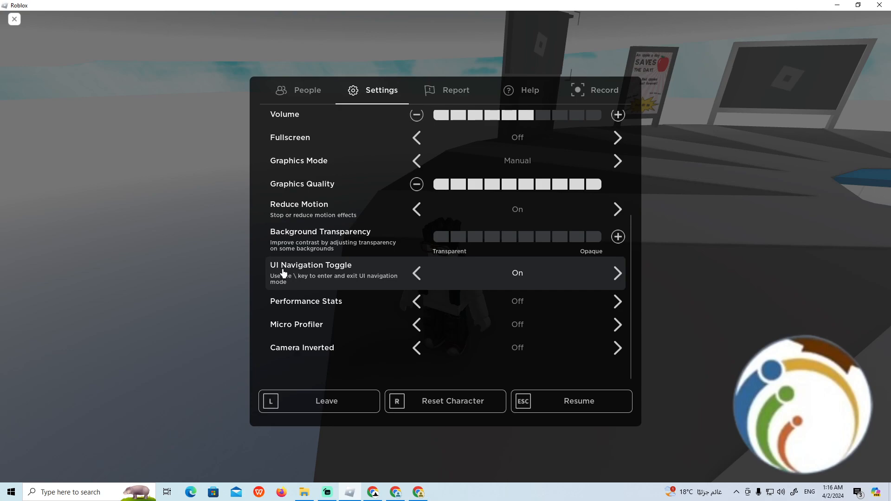
mouse_move(416, 273)
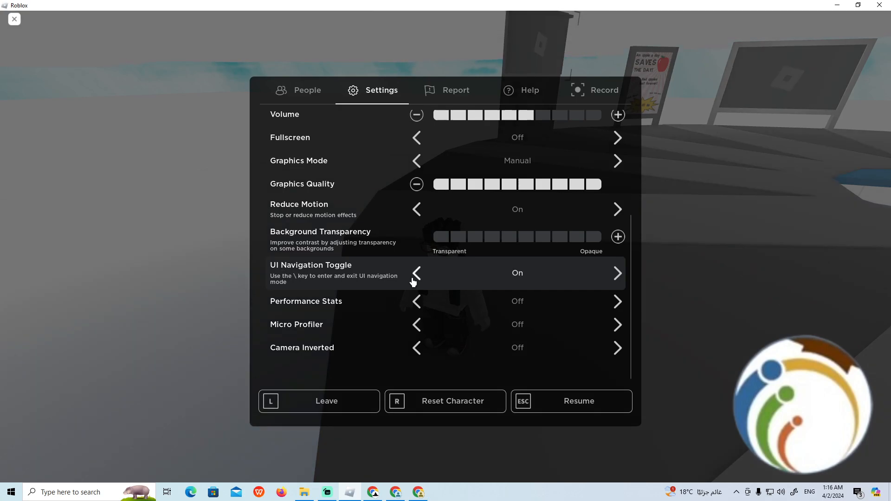
mouse_move(557, 395)
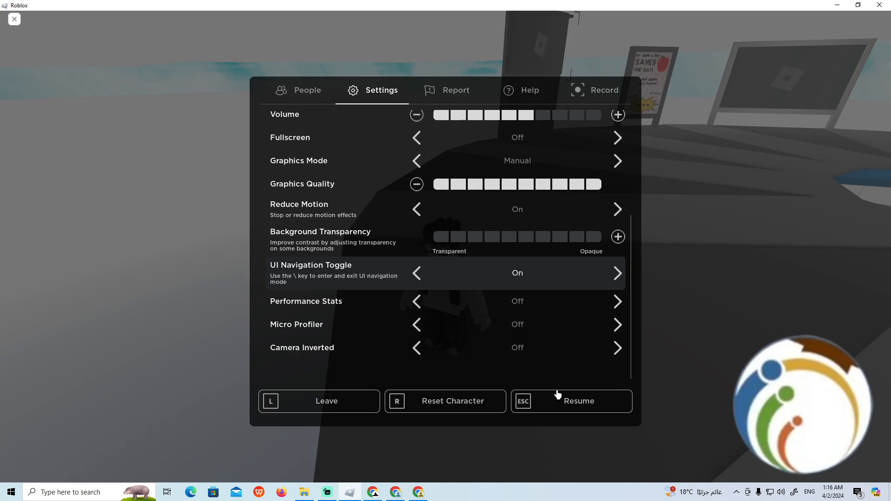
click(577, 401)
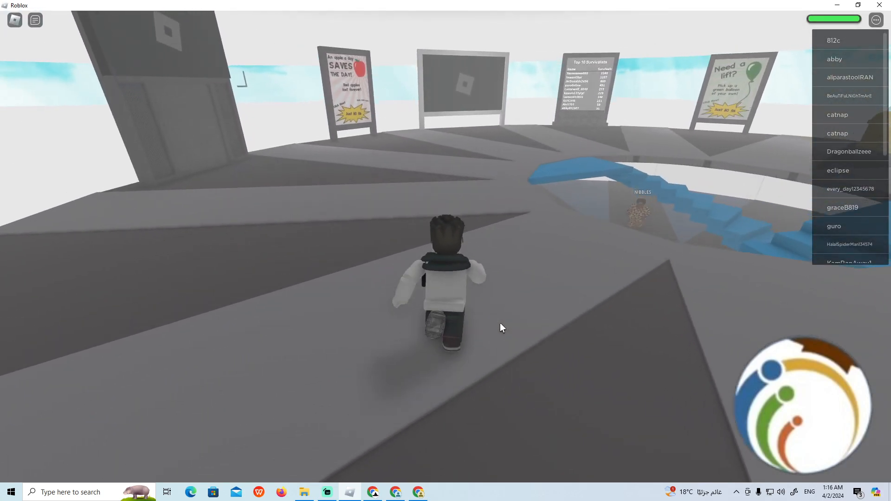